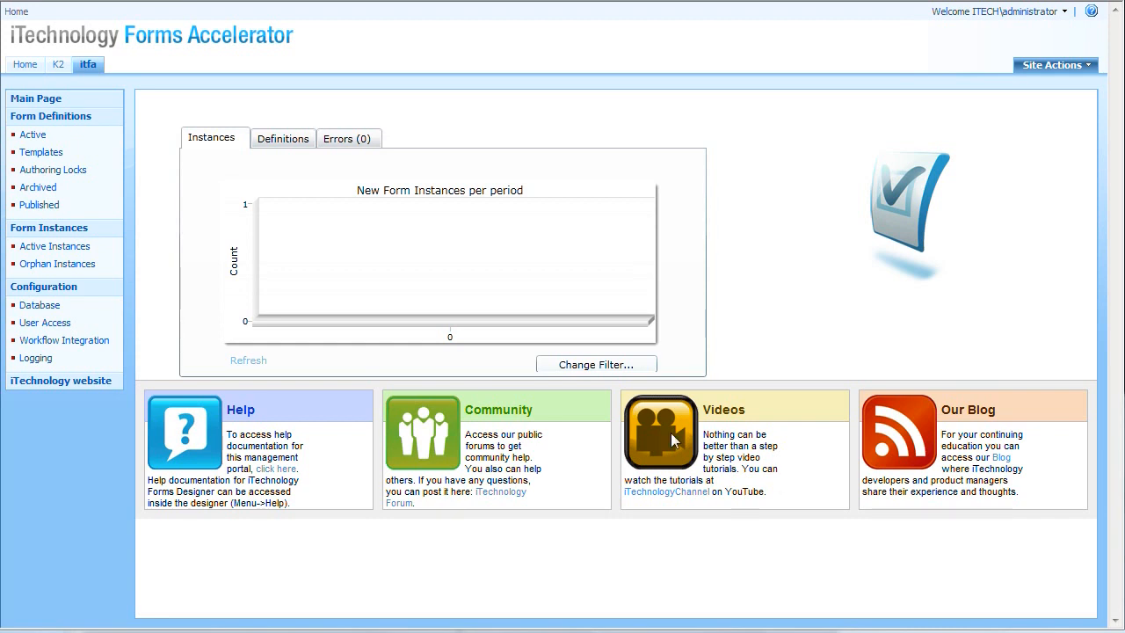
pyautogui.moveTo(46, 323)
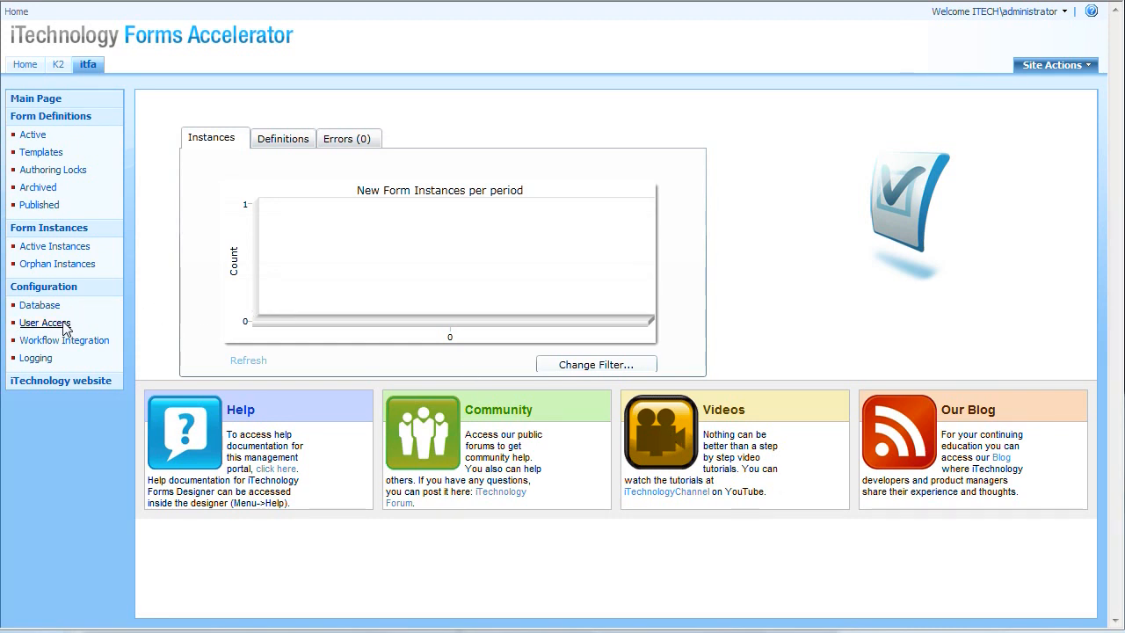
# Step: Reach People and Groups: ITFA Administrators via User Access, showing ITECH\administrator as sole member
pyautogui.click(46, 323)
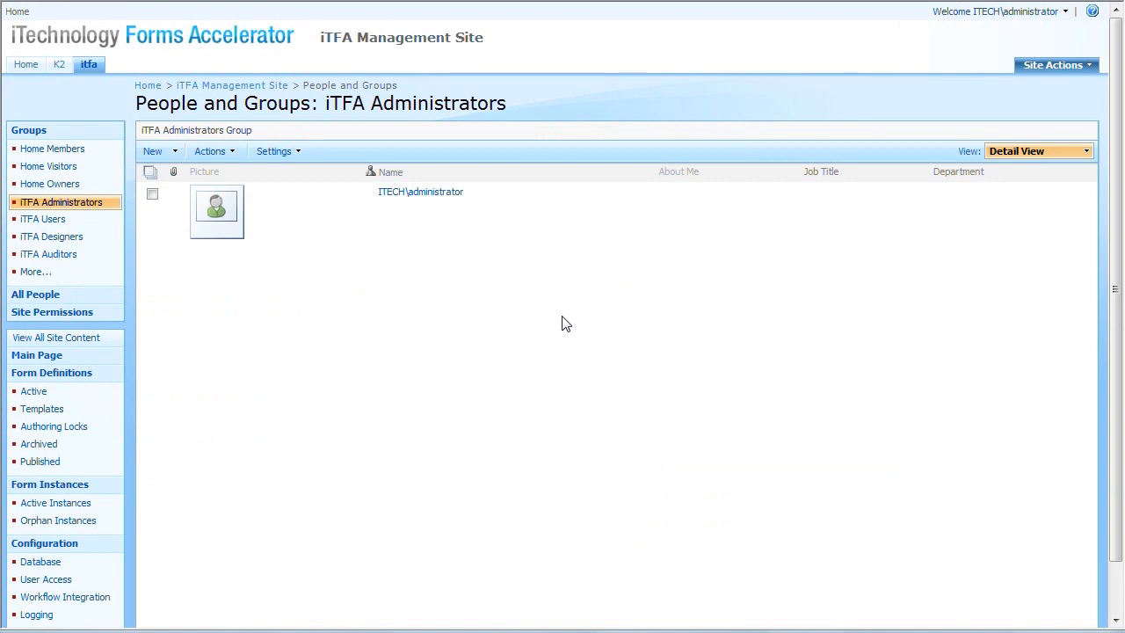
pyautogui.moveTo(42, 218)
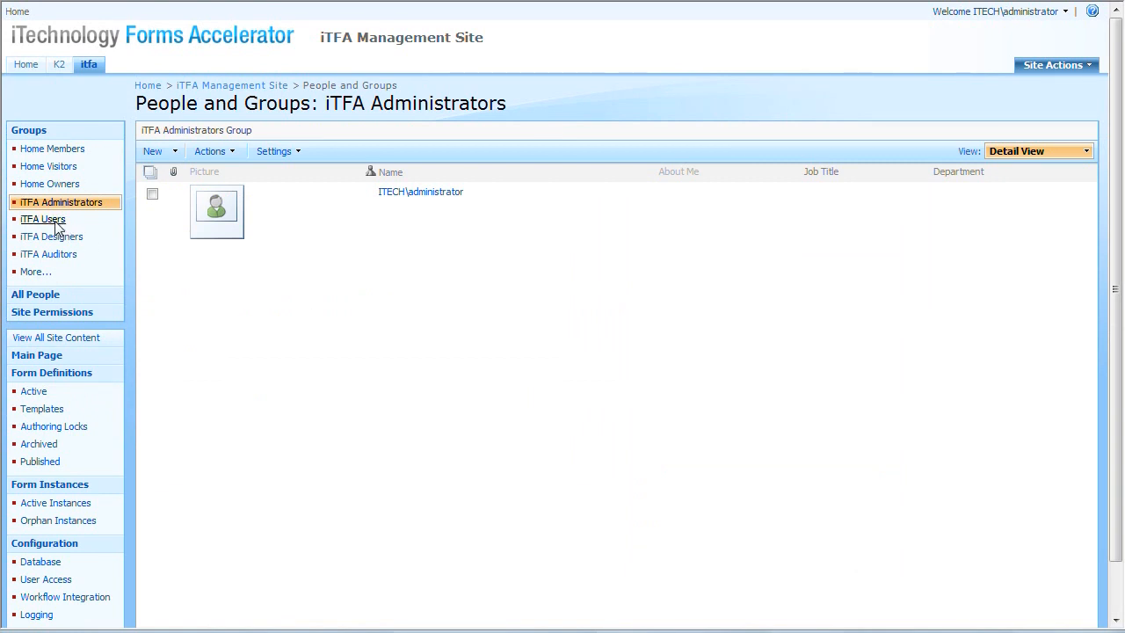
pyautogui.click(42, 218)
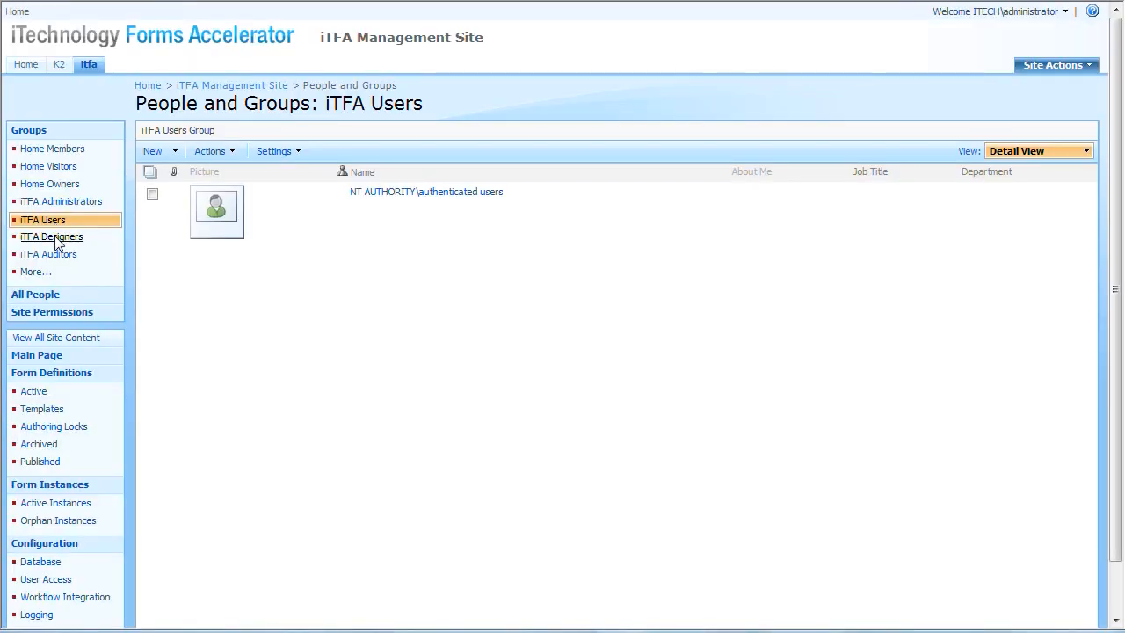
pyautogui.click(51, 237)
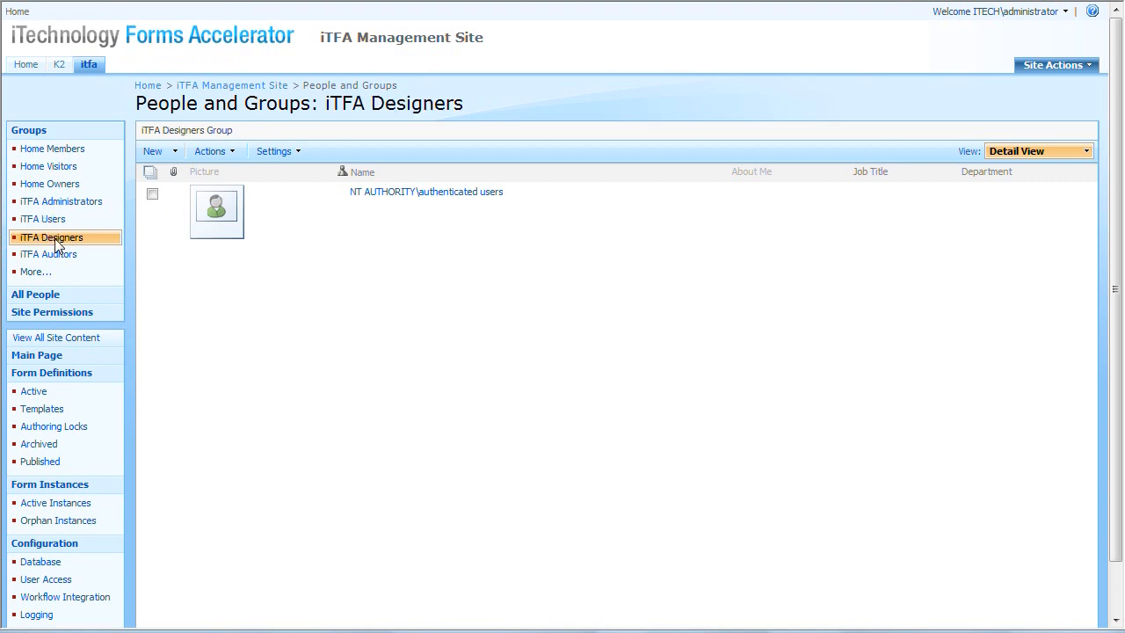
pyautogui.moveTo(50, 253)
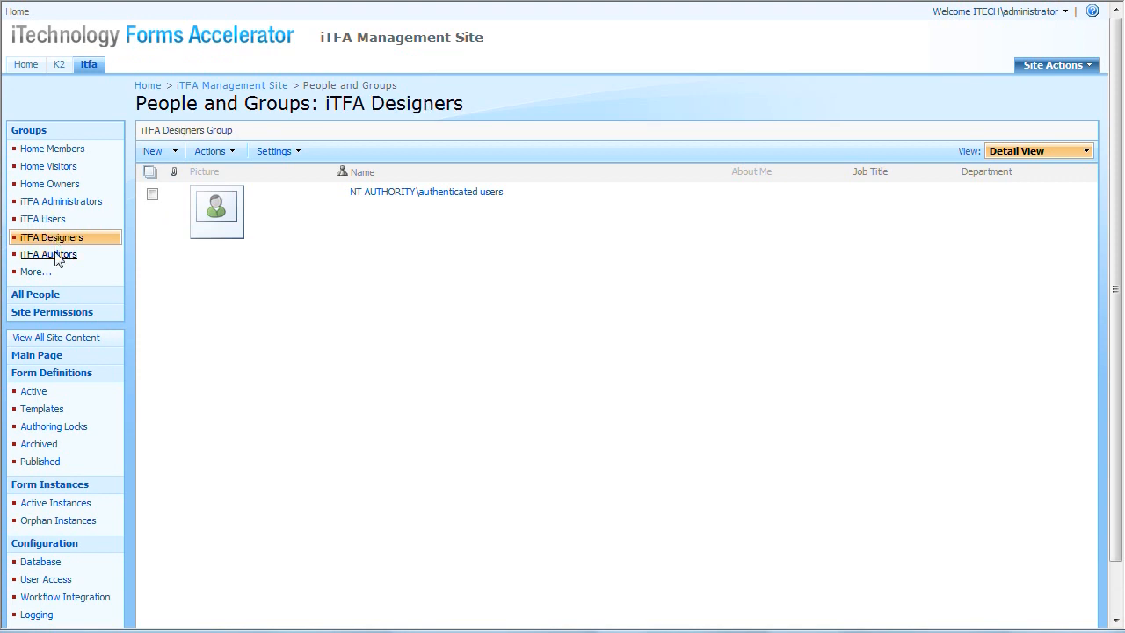
pyautogui.click(49, 253)
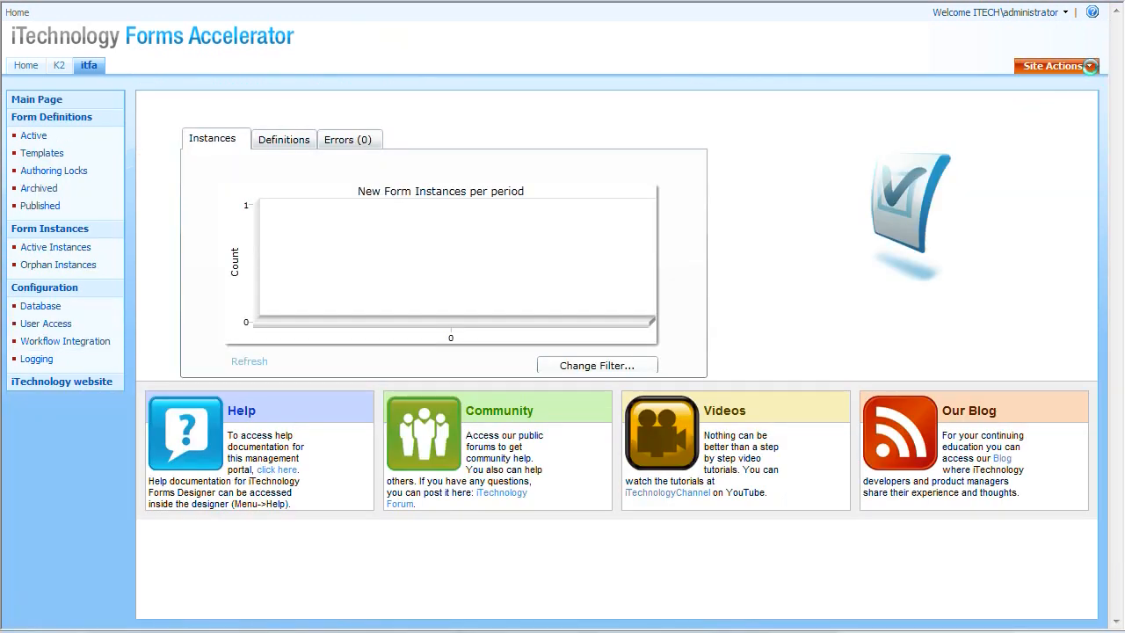
pyautogui.click(1055, 66)
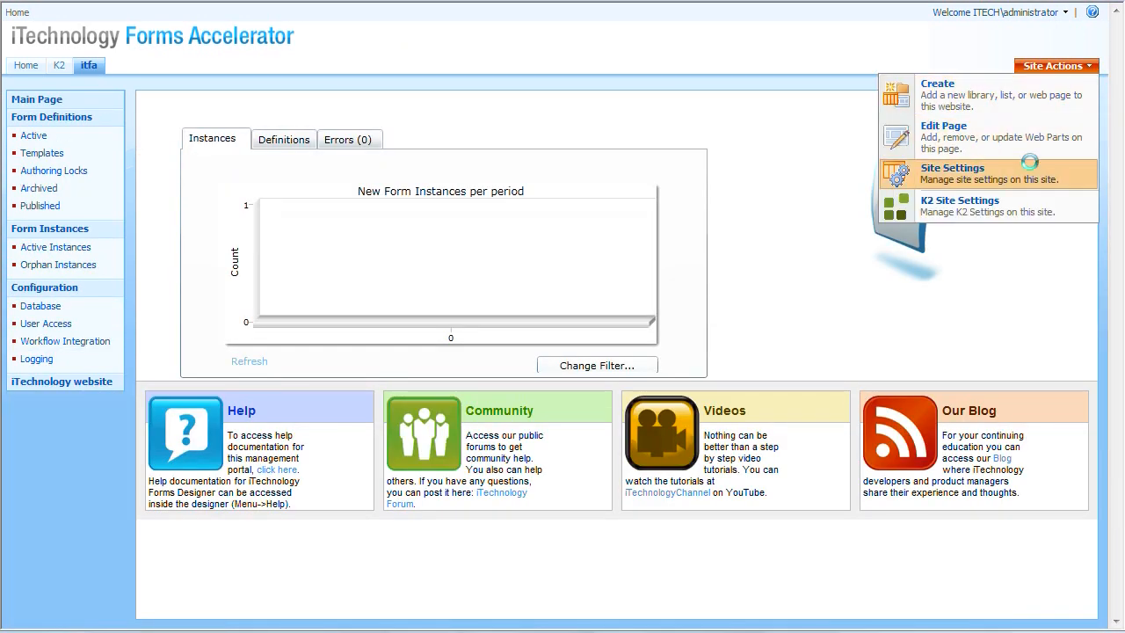
pyautogui.click(953, 173)
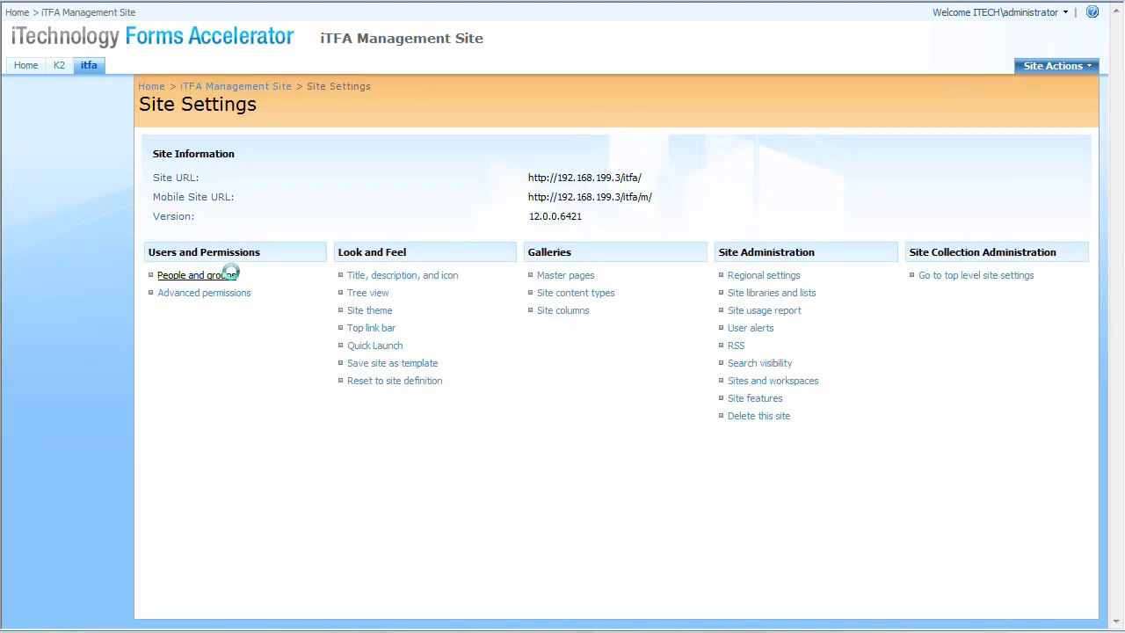
pyautogui.click(197, 274)
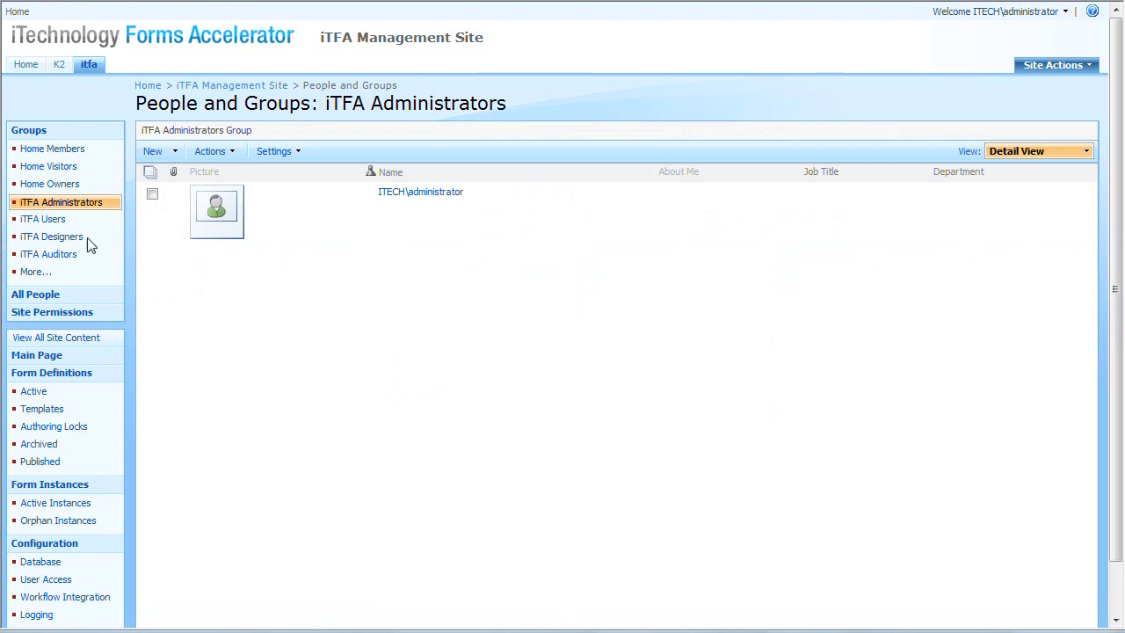
pyautogui.click(42, 220)
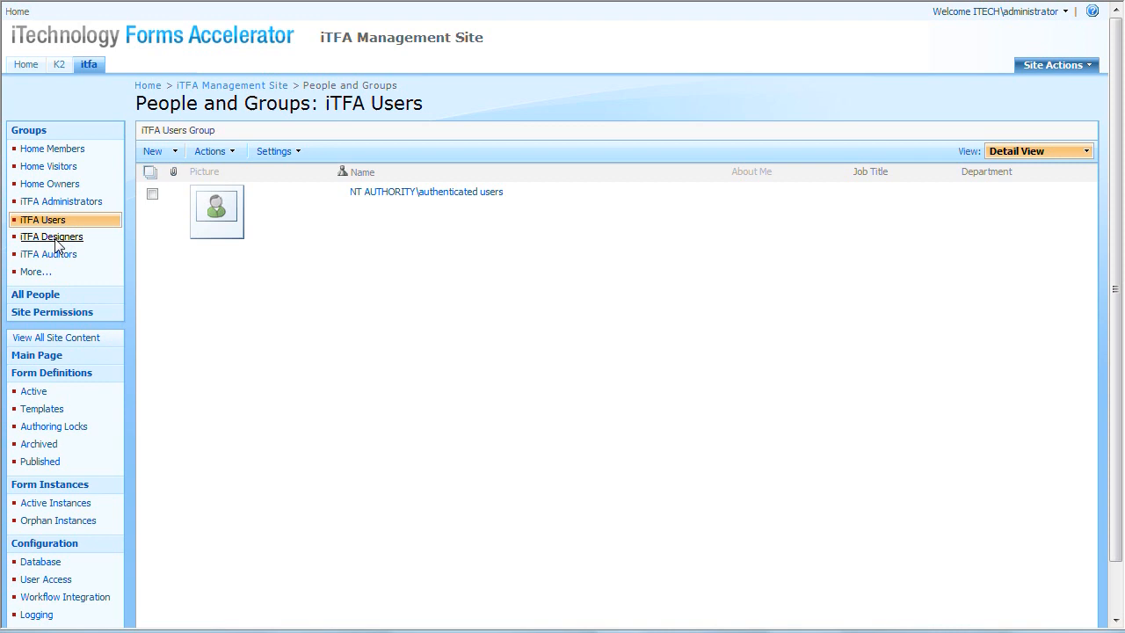
pyautogui.click(51, 236)
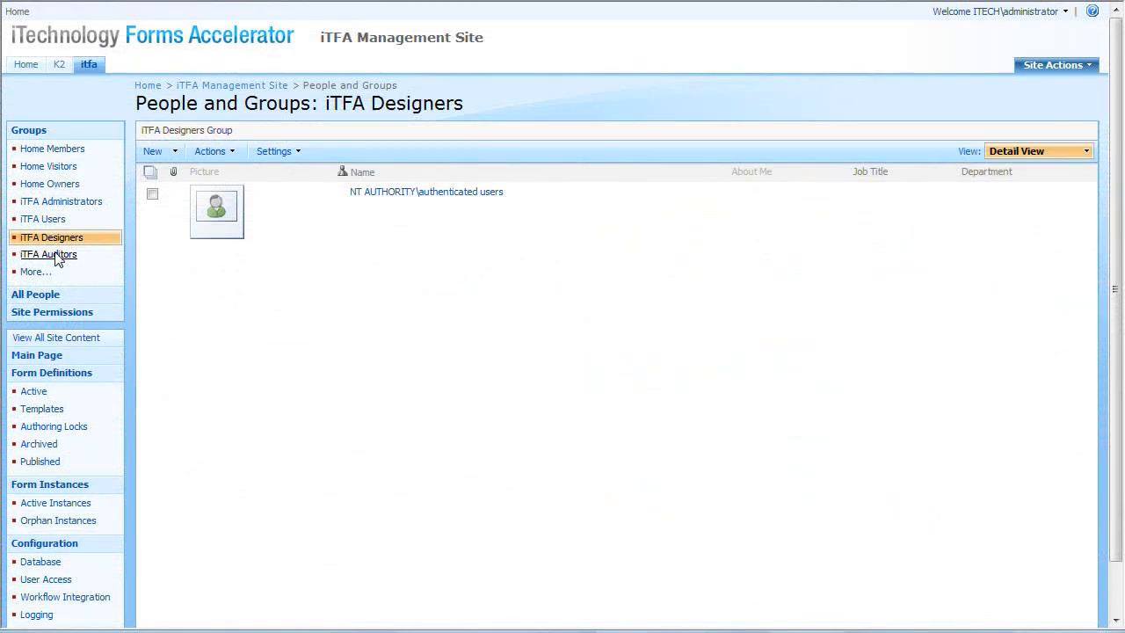
pyautogui.click(60, 200)
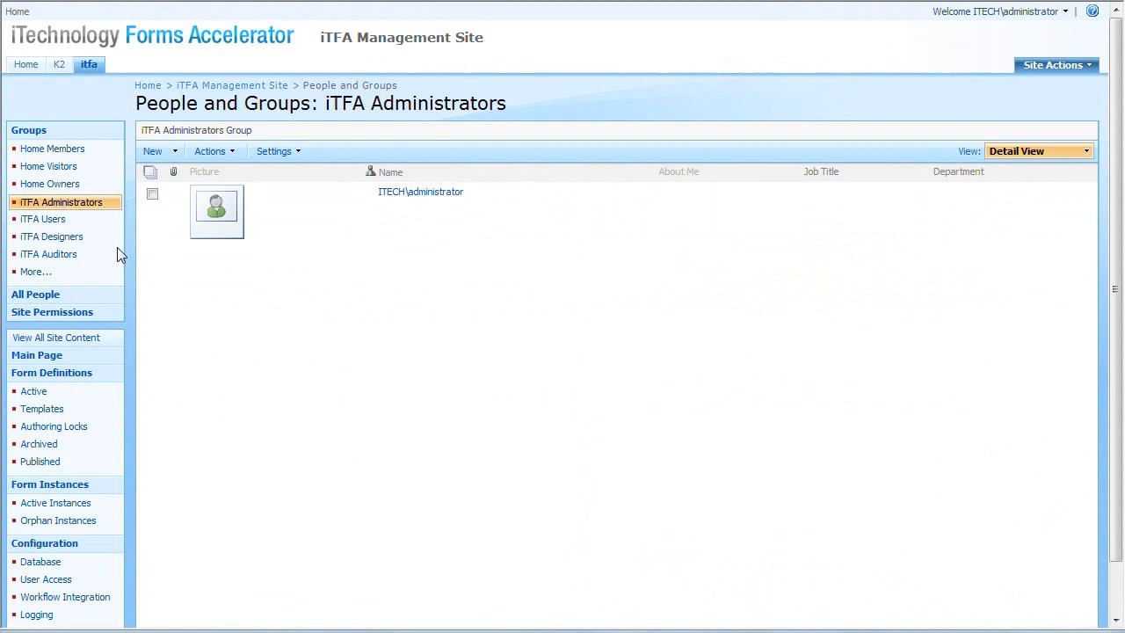